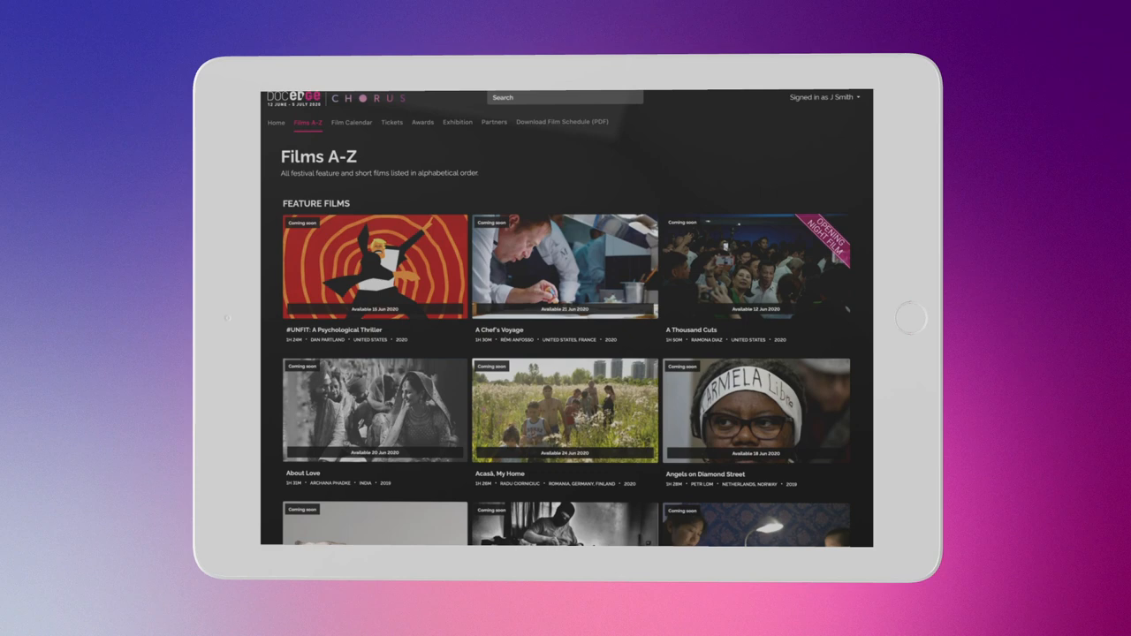
Sign in and open My Library showing Saul & Ruby's Holocaust Survivor Band and Us Kids
scroll(down, 3)
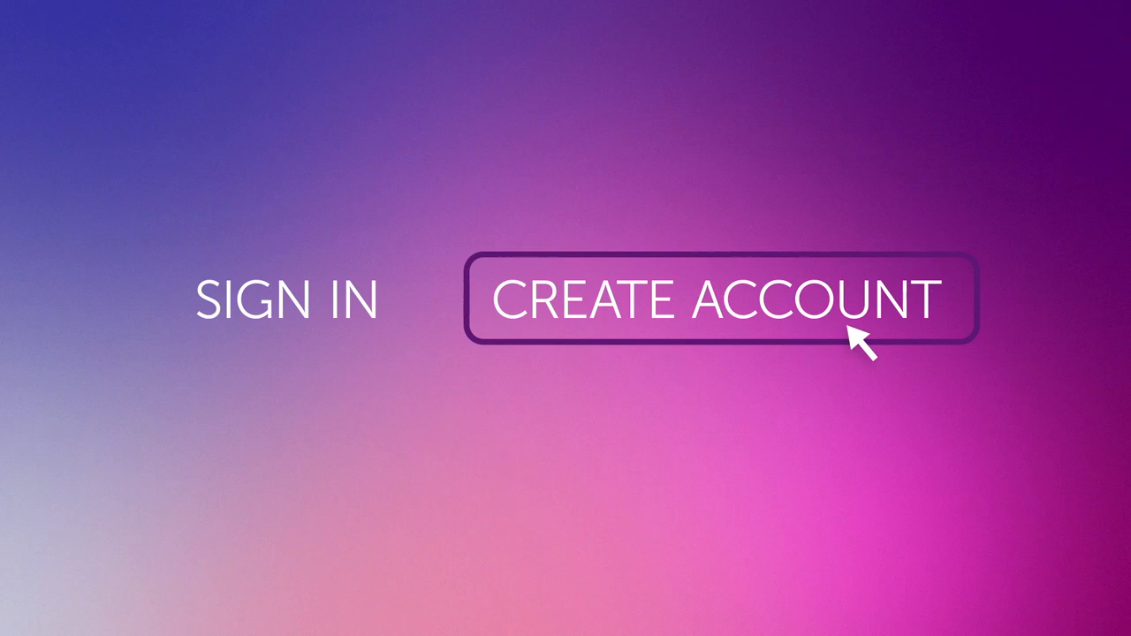
click(716, 298)
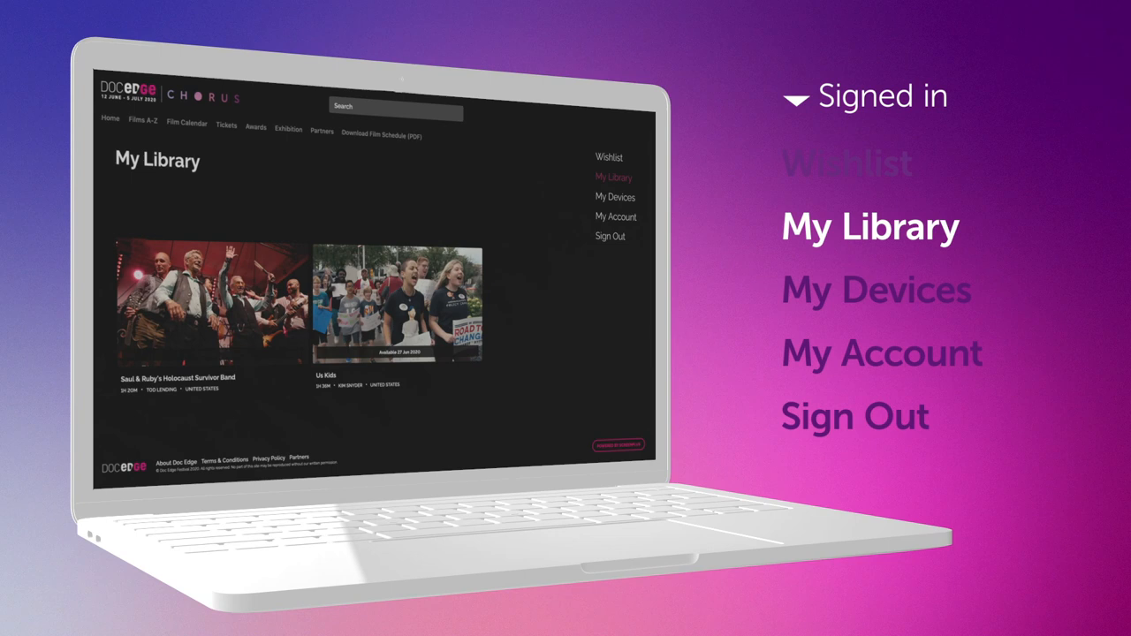